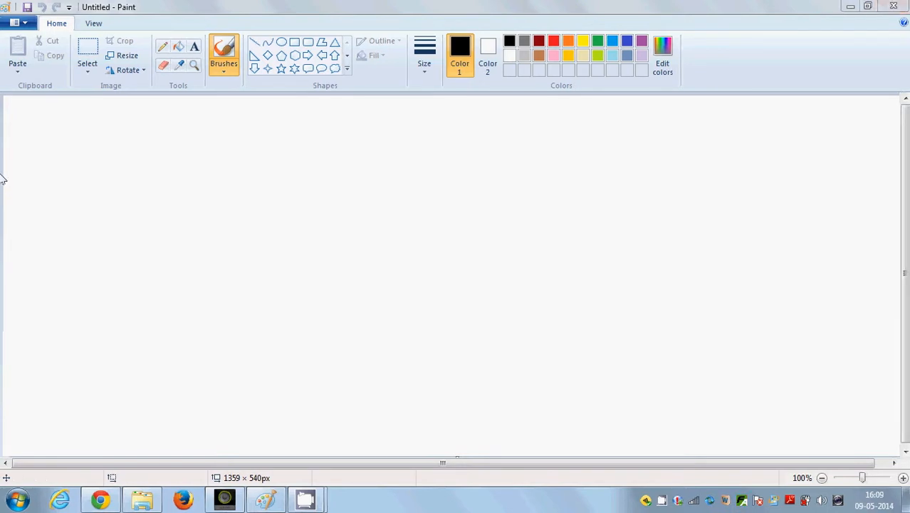
# - Hand-letter 'DRAGON FLY' in black with a zigzag underline and begin the head outline beside it
pyautogui.moveTo(22, 214); pyautogui.dragTo(69, 292)
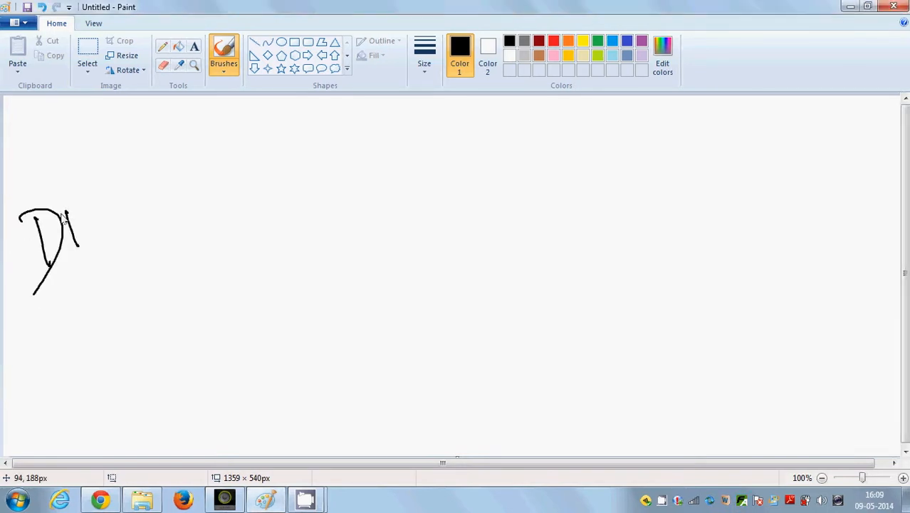
pyautogui.moveTo(85, 242); pyautogui.dragTo(197, 242)
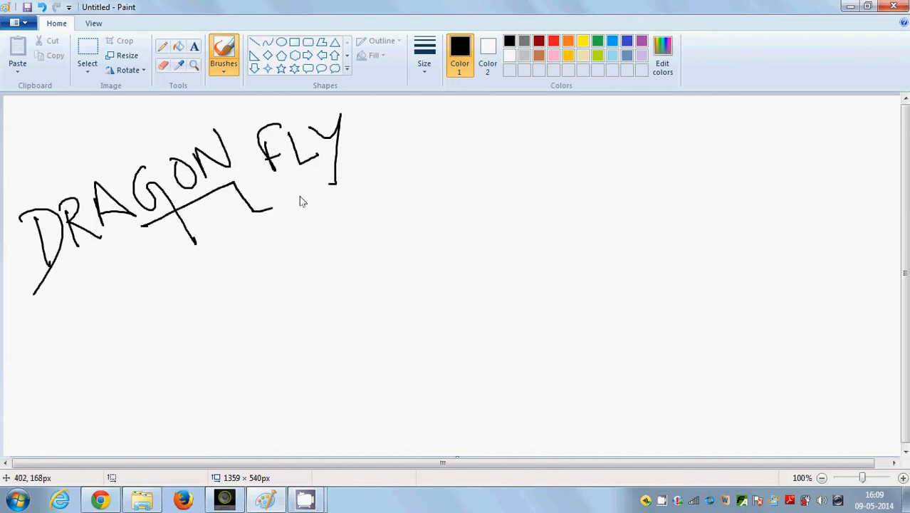
pyautogui.moveTo(330, 185); pyautogui.dragTo(373, 168)
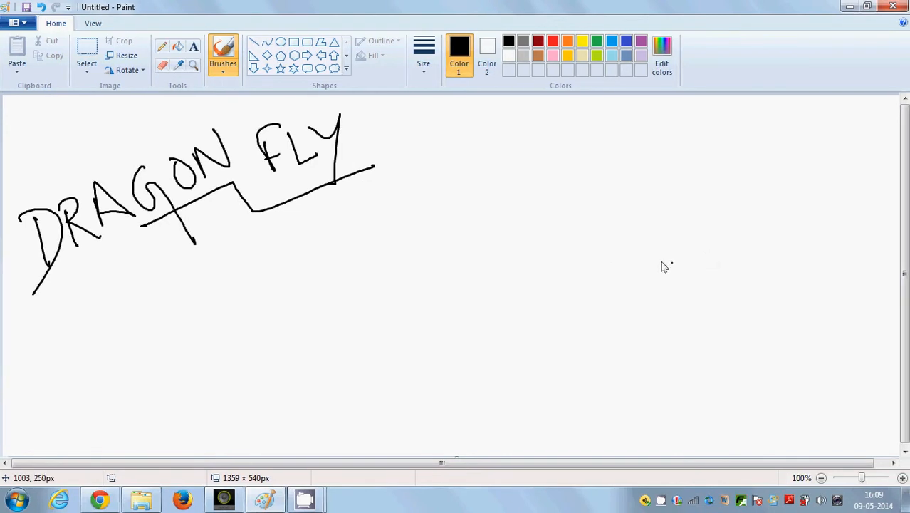
pyautogui.moveTo(586, 202); pyautogui.dragTo(586, 250)
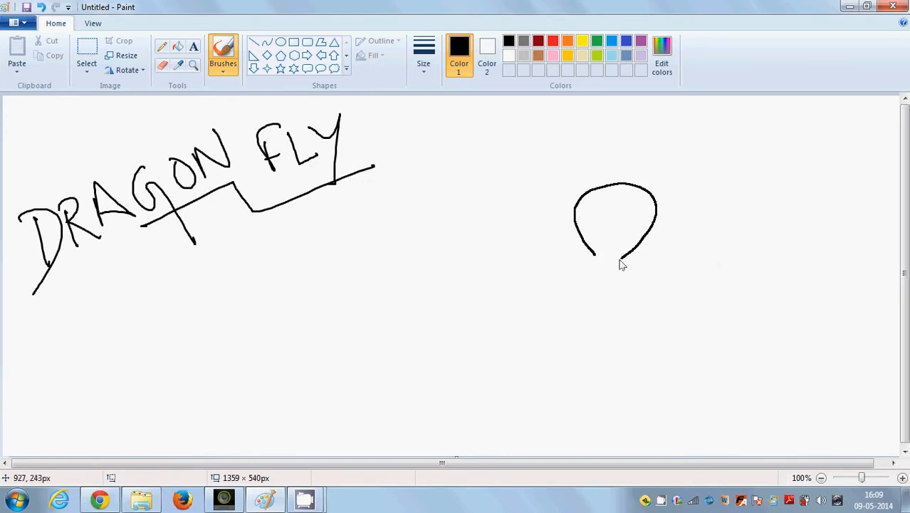
# - Close the rounded head shape and give it two dark eyes with pupils
pyautogui.moveTo(583, 245); pyautogui.dragTo(624, 268)
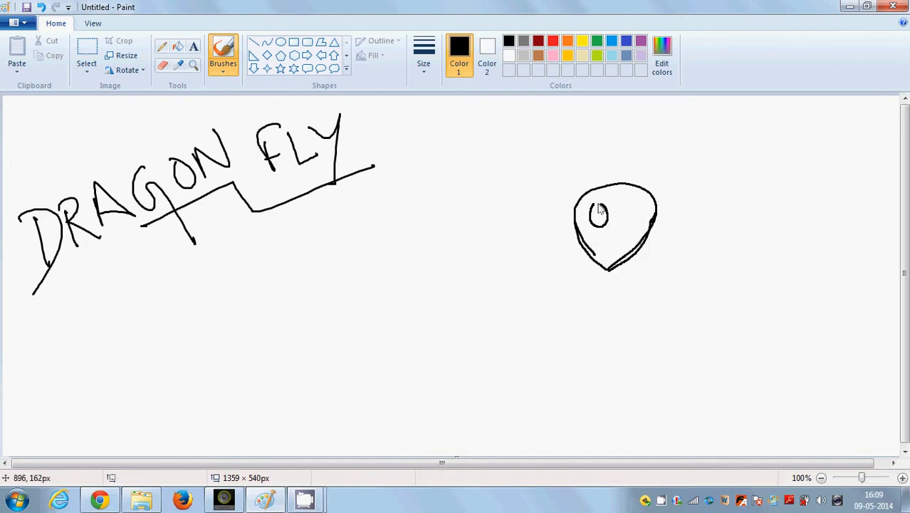
pyautogui.moveTo(623, 211); pyautogui.dragTo(638, 220)
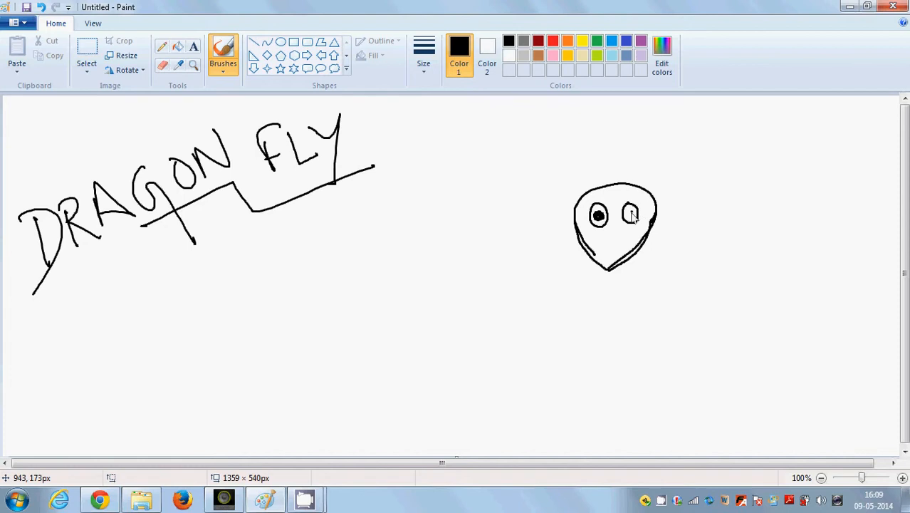
pyautogui.click(630, 215)
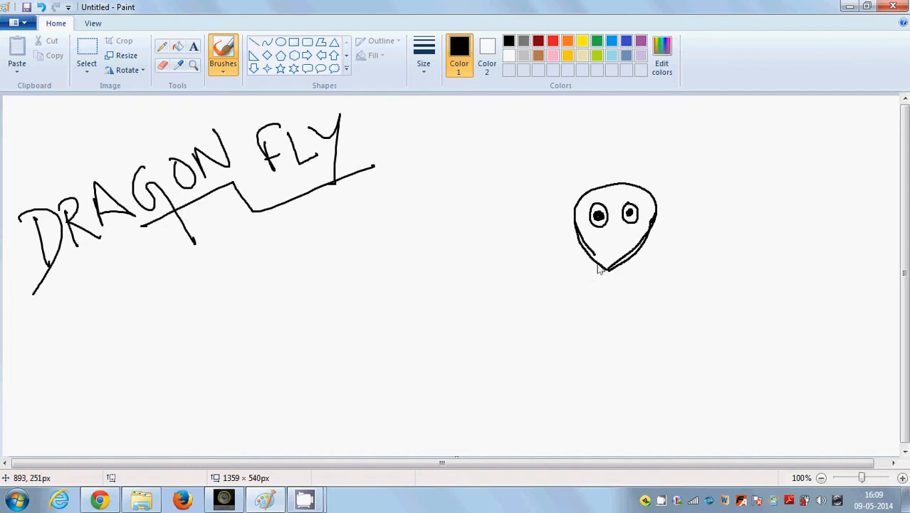
# - Draw the slender body segment under the head and the long curved tail below it
pyautogui.moveTo(598, 268); pyautogui.dragTo(620, 316)
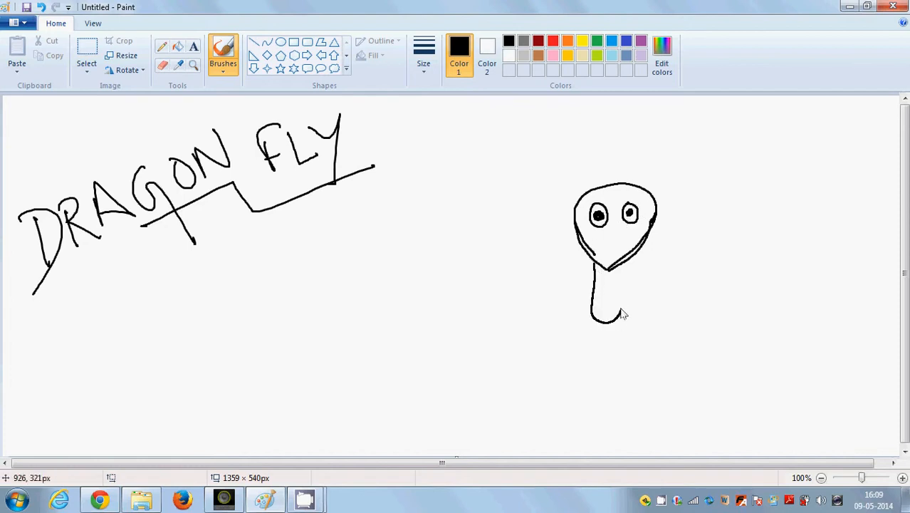
pyautogui.moveTo(609, 268); pyautogui.dragTo(624, 316)
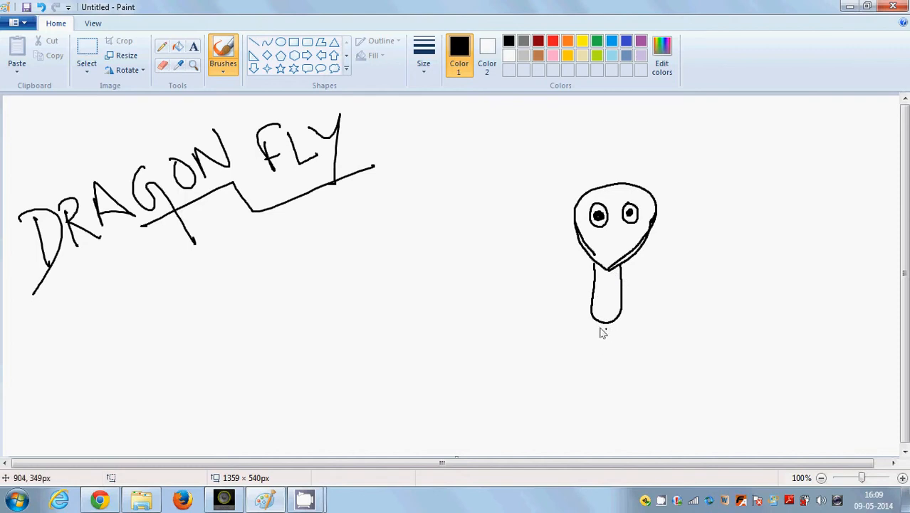
pyautogui.moveTo(595, 322); pyautogui.dragTo(578, 370)
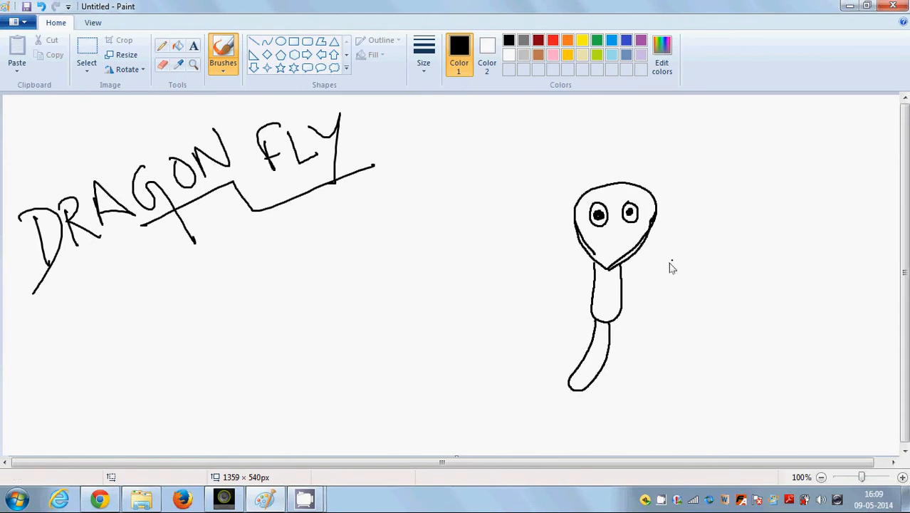
# - Draw four elongated looping wings: upper and lower on the right, then upper and lower on the left
pyautogui.moveTo(623, 271); pyautogui.dragTo(733, 214)
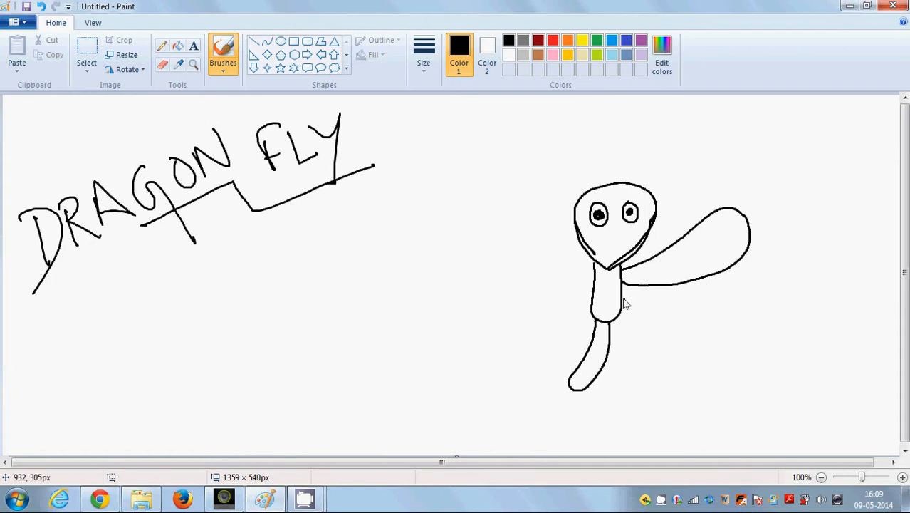
pyautogui.moveTo(624, 302); pyautogui.dragTo(726, 348)
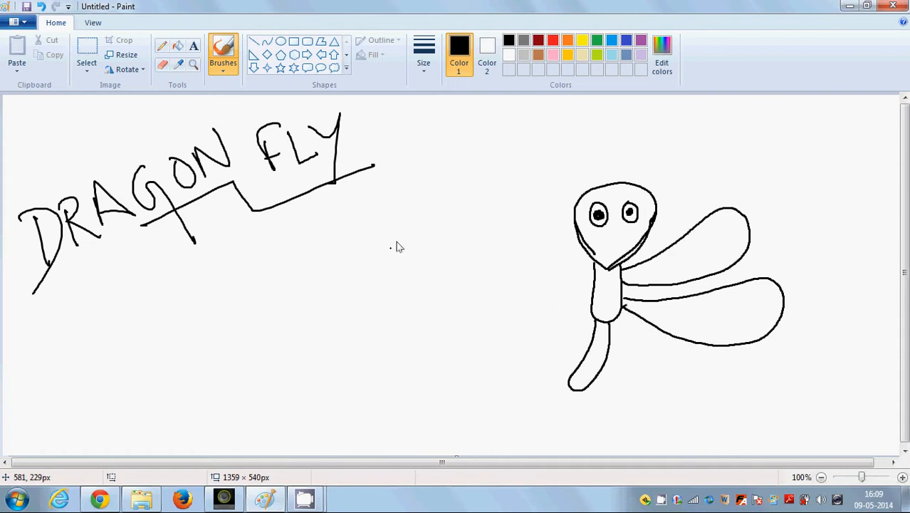
pyautogui.moveTo(598, 271)
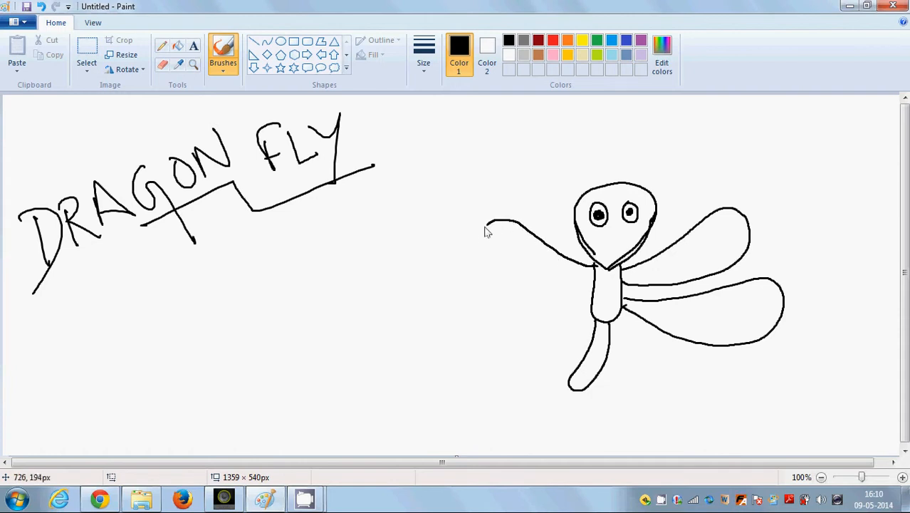
pyautogui.moveTo(487, 226); pyautogui.dragTo(595, 274)
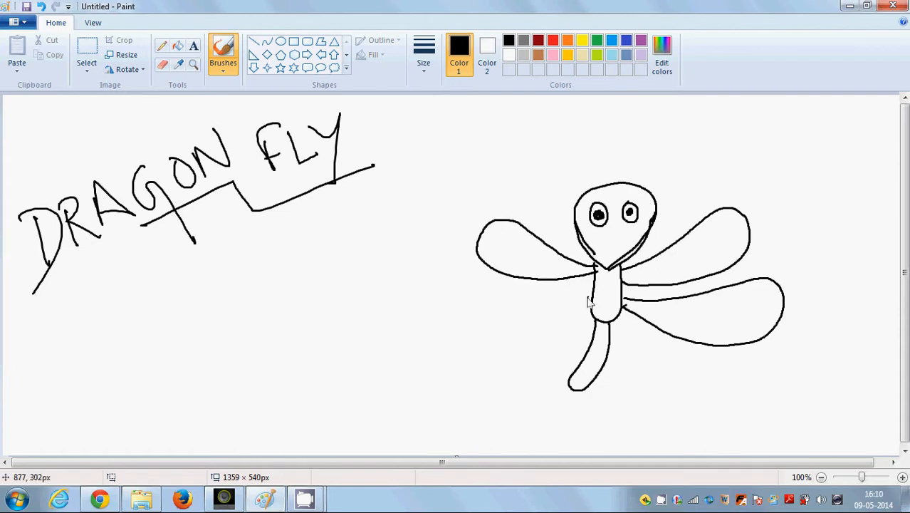
pyautogui.moveTo(591, 294); pyautogui.dragTo(441, 282)
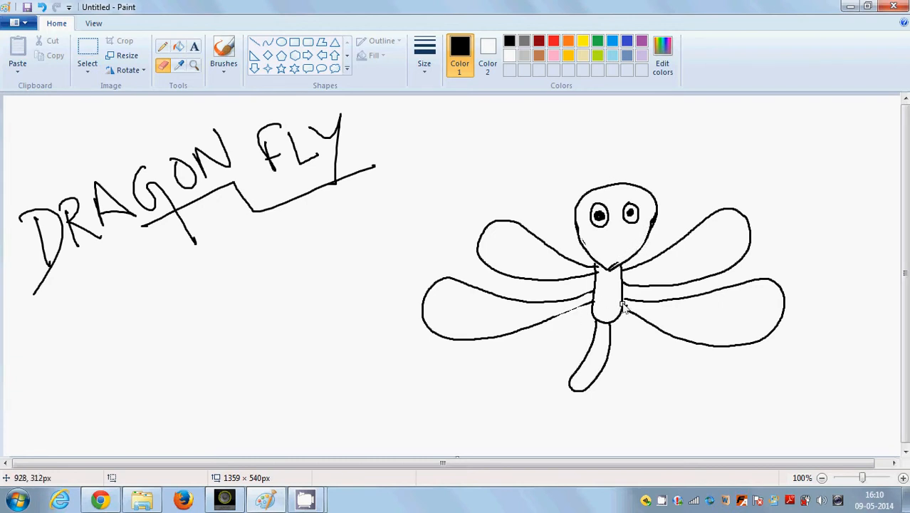
pyautogui.moveTo(349, 93)
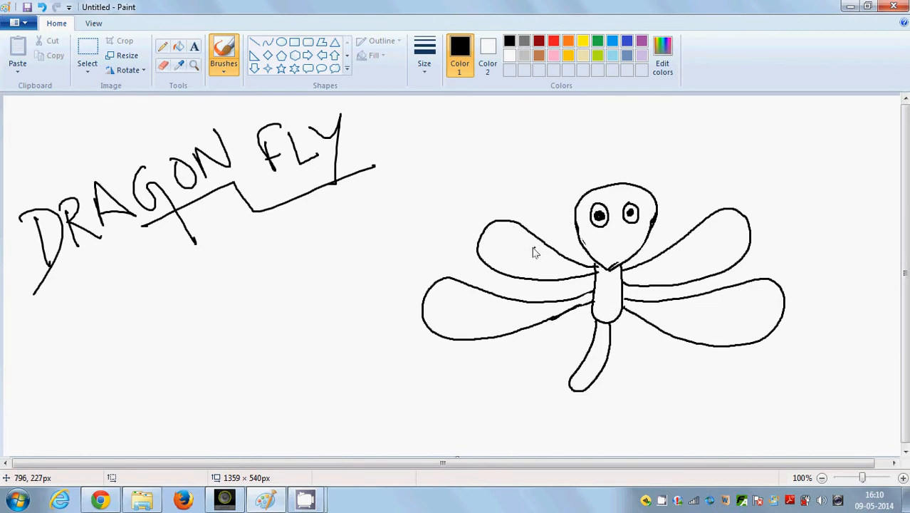
# - Draw a curved smile under the eyes and a curly spiral antenna on each side of the head
pyautogui.moveTo(586, 242); pyautogui.dragTo(612, 253)
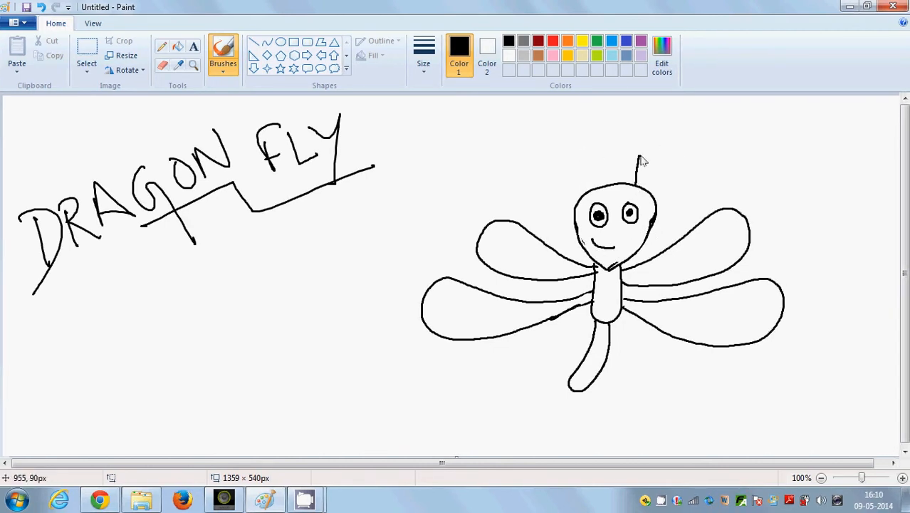
pyautogui.moveTo(638, 154); pyautogui.dragTo(681, 178)
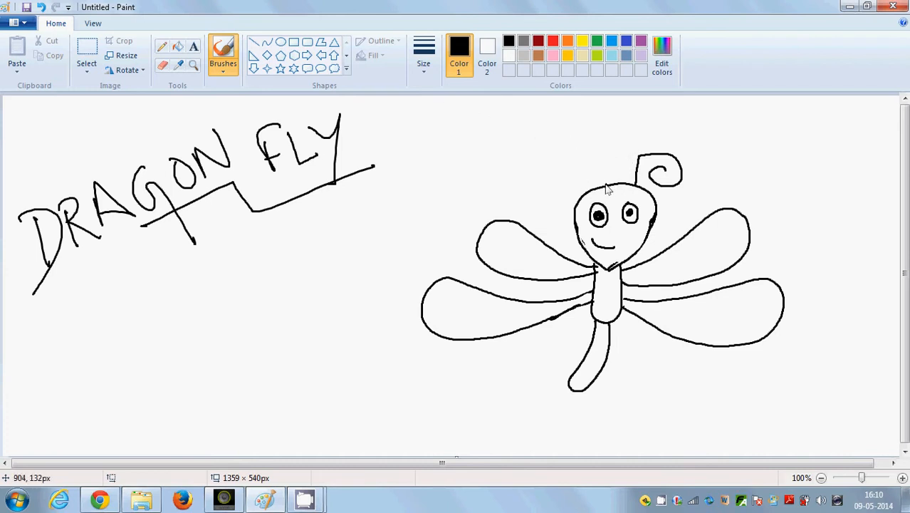
pyautogui.moveTo(609, 188); pyautogui.dragTo(555, 174)
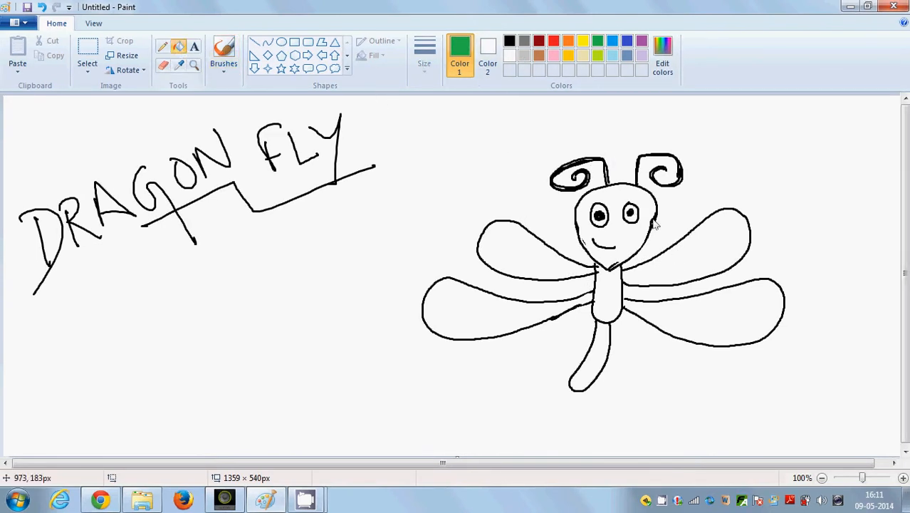
# - Fill the head and body with green, then pick light blue for the wings
pyautogui.click(605, 249)
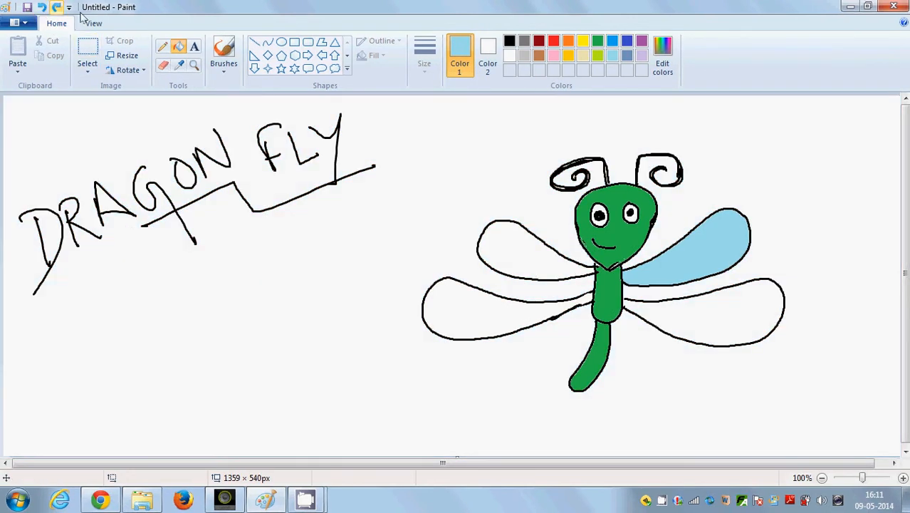
pyautogui.click(223, 54)
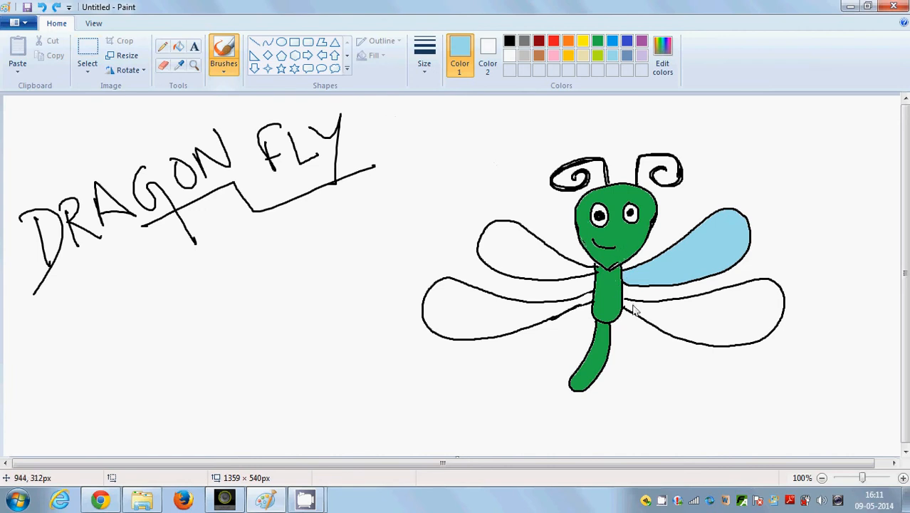
pyautogui.moveTo(627, 304)
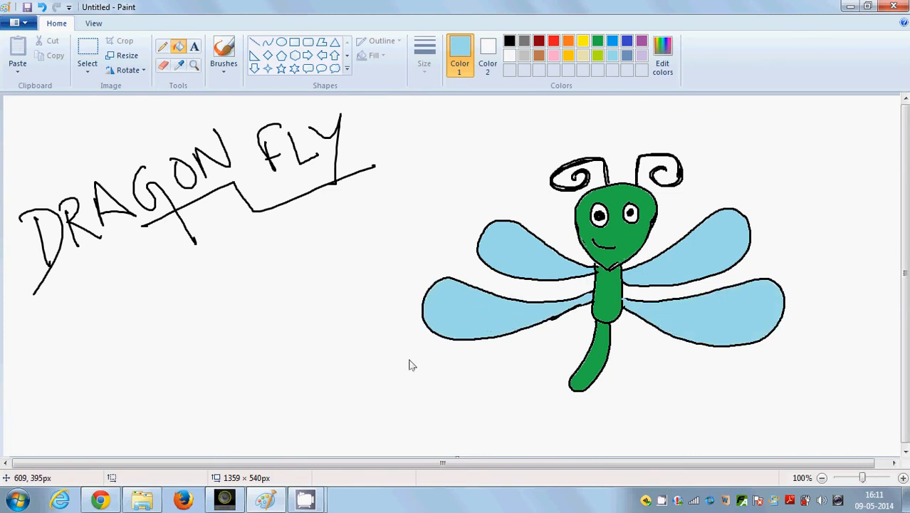
pyautogui.moveTo(413, 266)
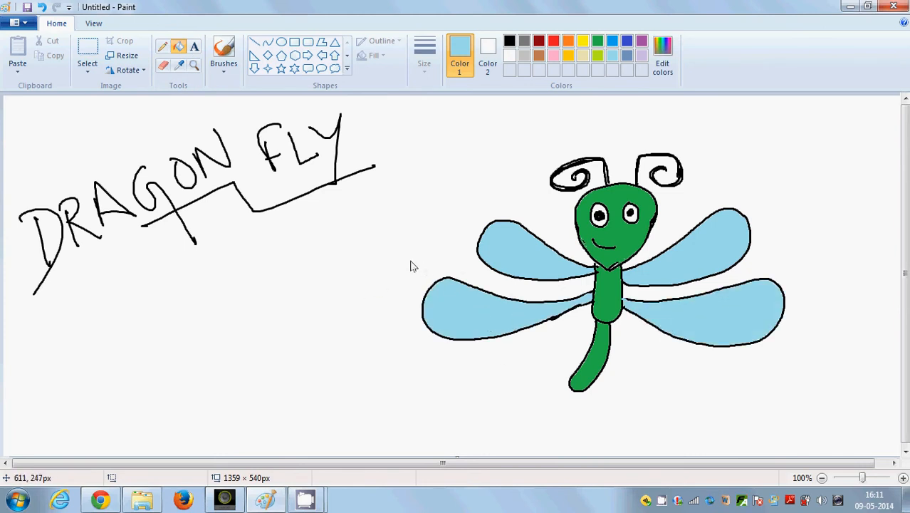